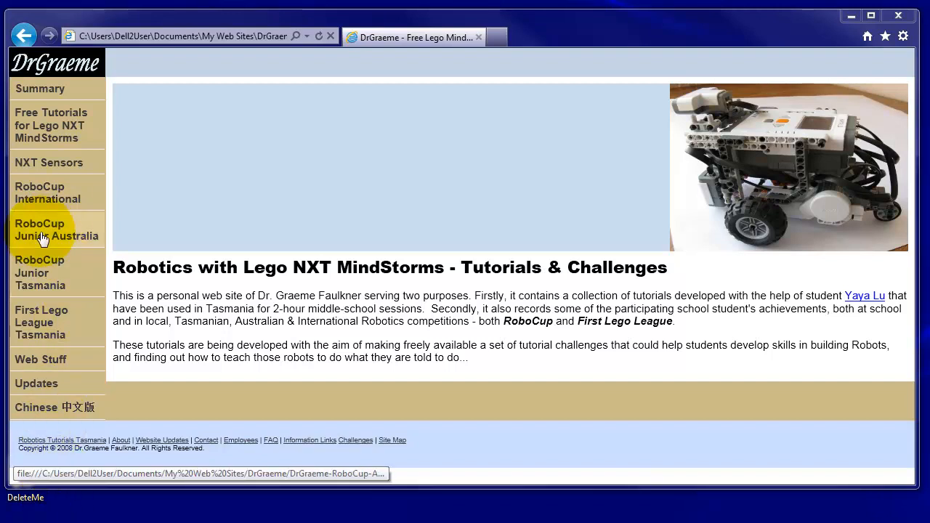
{"action": "mouse_move", "coordinate": [49, 162]}
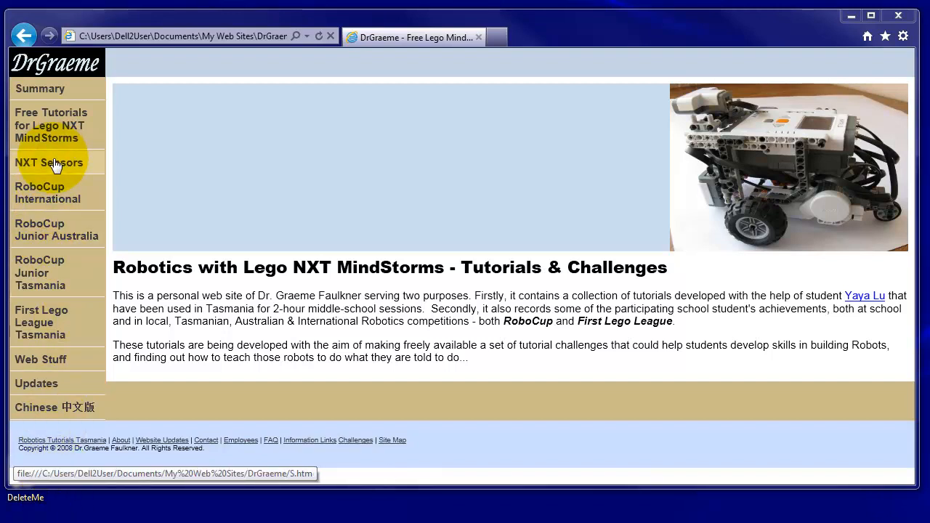
Reach the Firgelli Linear Actuators tutorial via NXT Sensors and read down to section 4.2
{"action": "left_click", "coordinate": [49, 163]}
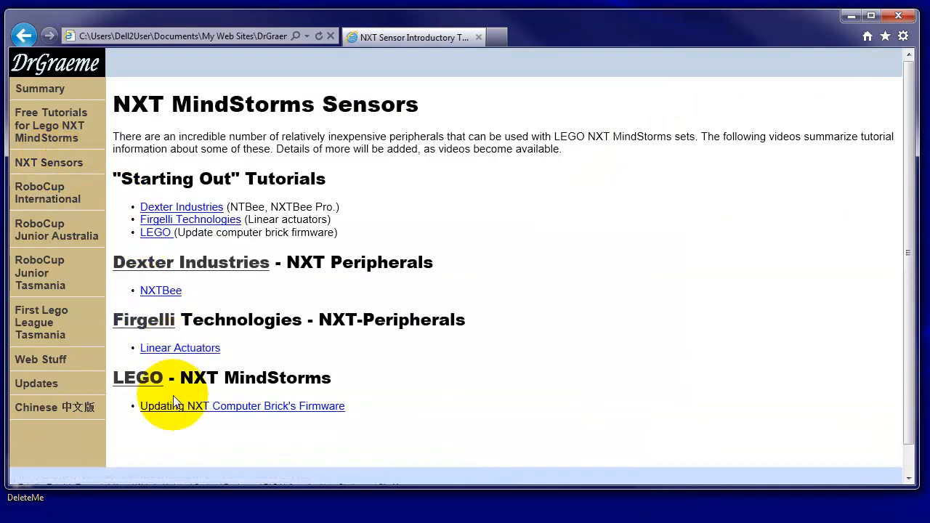
{"action": "mouse_move", "coordinate": [180, 349]}
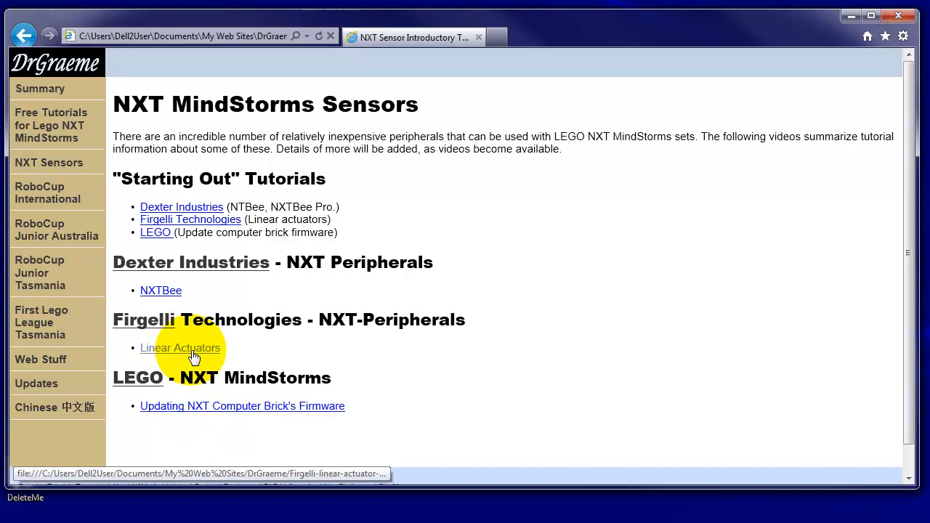
{"action": "left_click", "coordinate": [180, 348]}
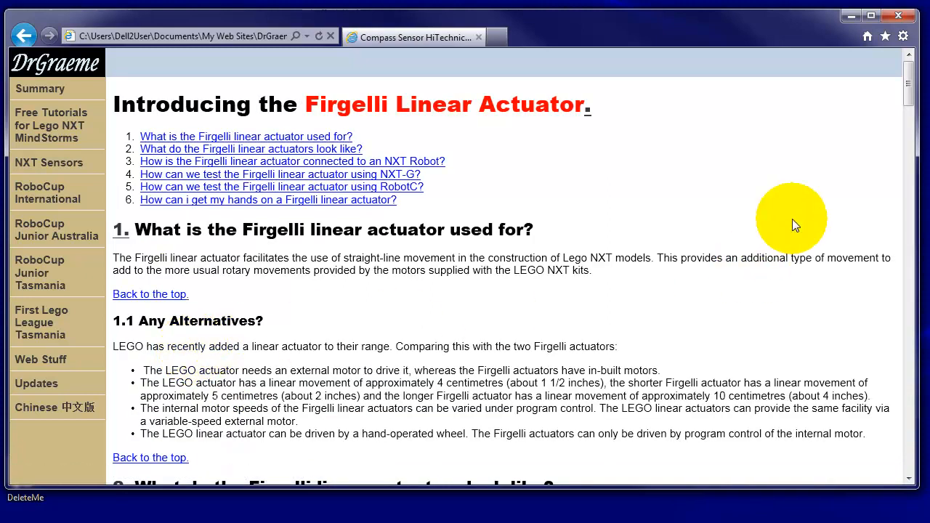
{"action": "scroll", "scroll_direction": "down", "scroll_amount": 3}
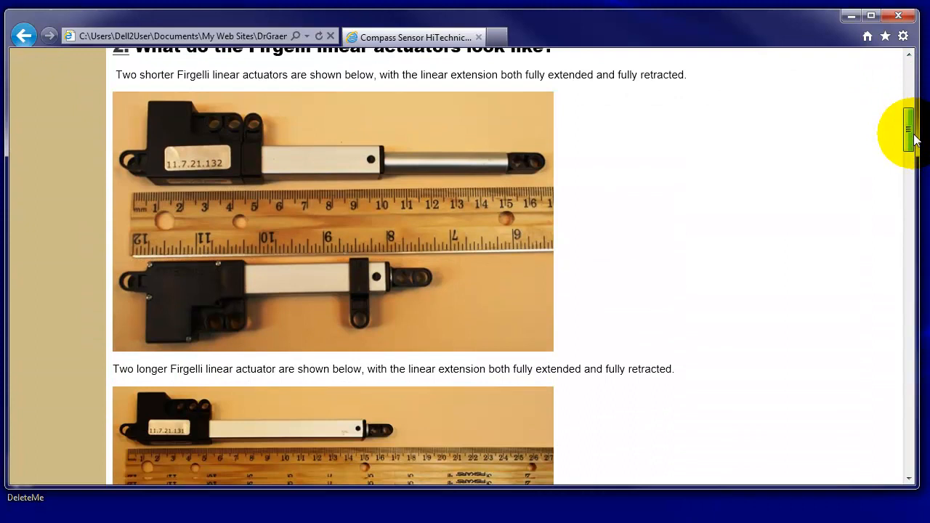
{"action": "scroll", "scroll_direction": "down", "scroll_amount": 3}
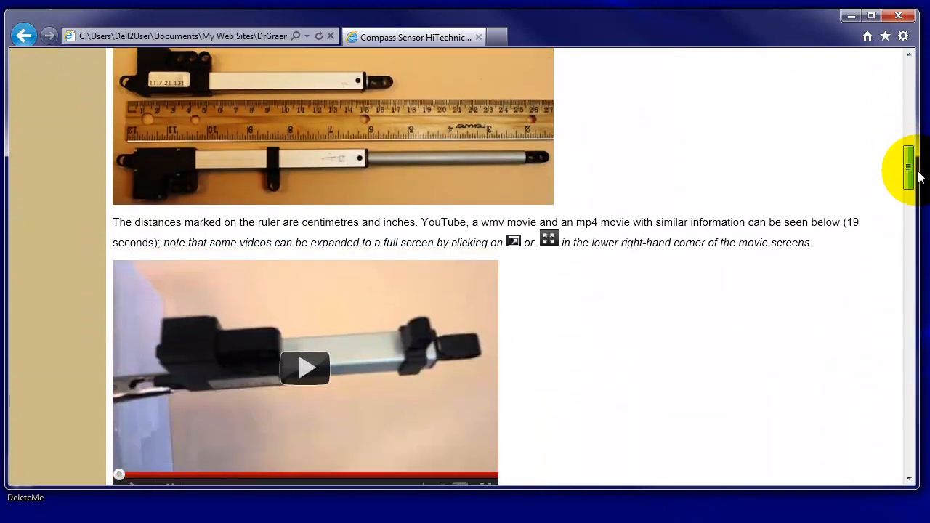
{"action": "scroll", "scroll_direction": "down", "scroll_amount": 3}
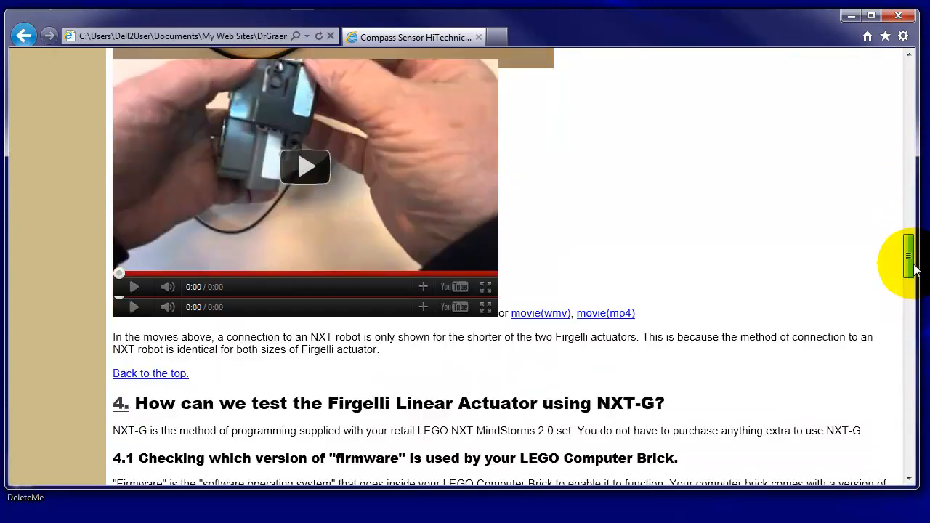
{"action": "scroll", "scroll_direction": "down", "scroll_amount": 3}
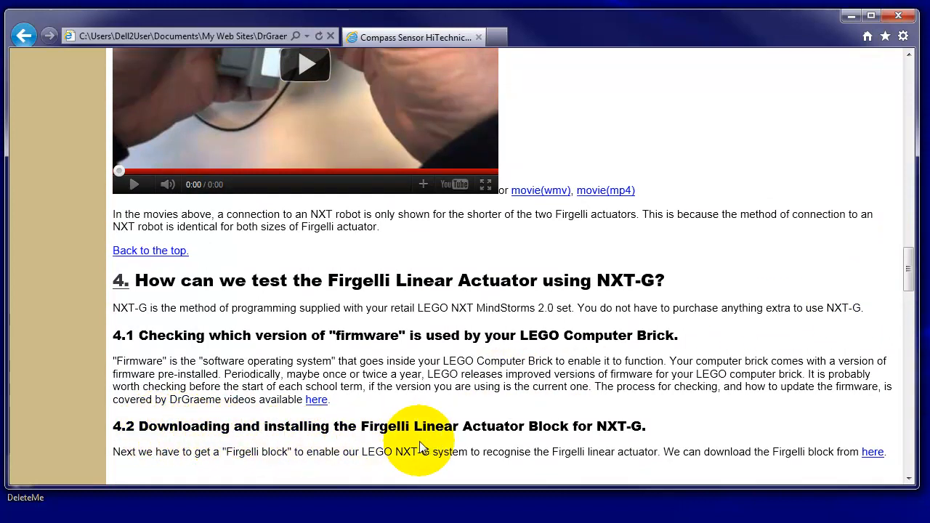
{"action": "mouse_move", "coordinate": [661, 429]}
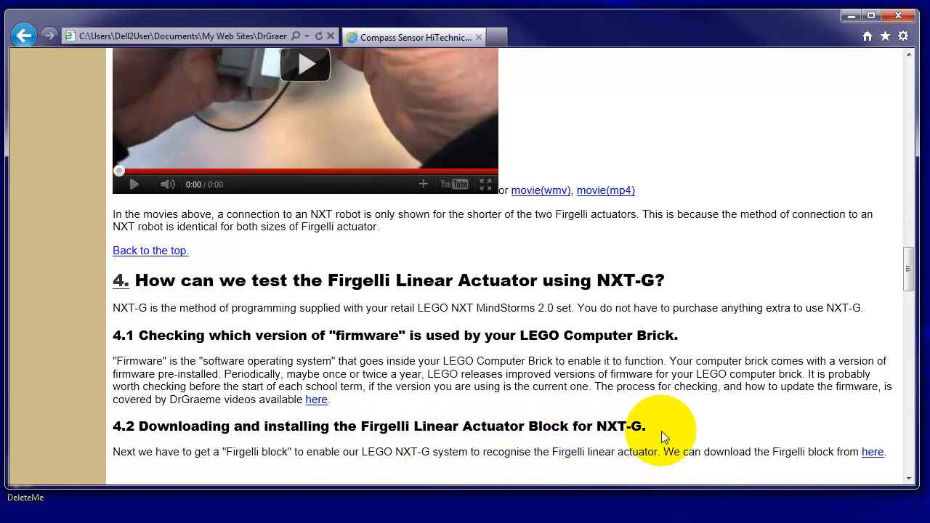
{"action": "mouse_move", "coordinate": [872, 452]}
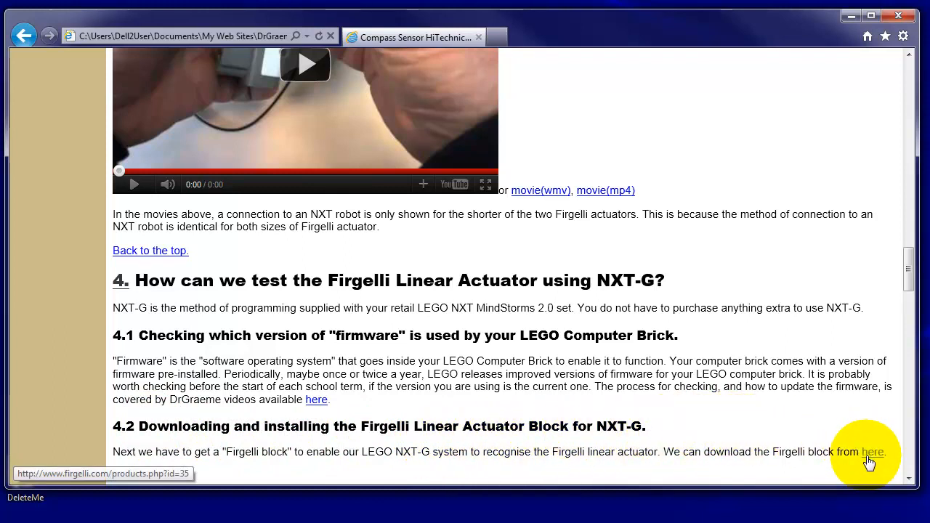
{"action": "mouse_move", "coordinate": [874, 459]}
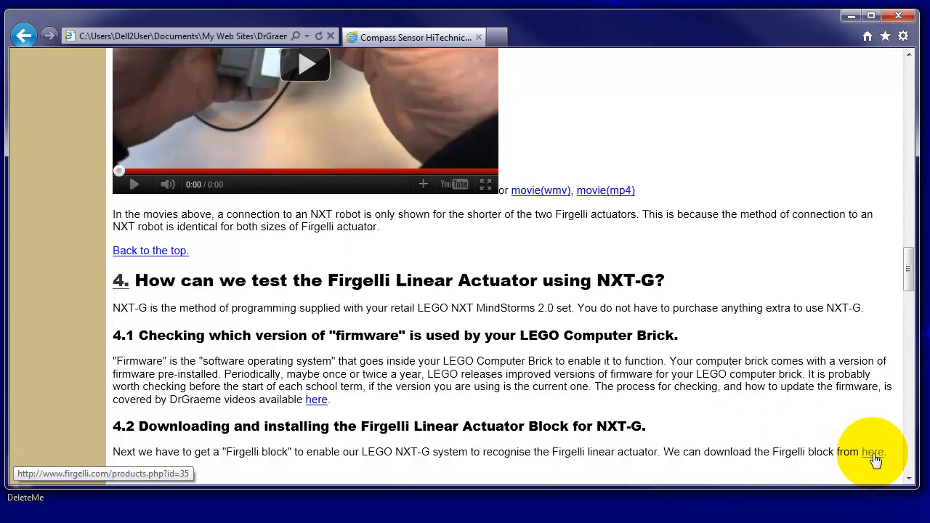
Follow the section 4.2 'here' link to the Firgelli Technologies products page
{"action": "left_click", "coordinate": [872, 452]}
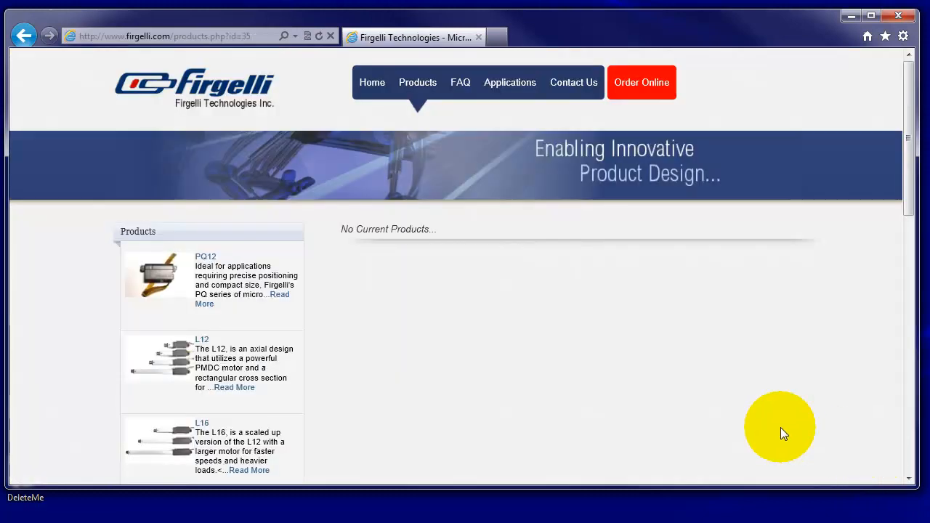
{"action": "mouse_move", "coordinate": [462, 148]}
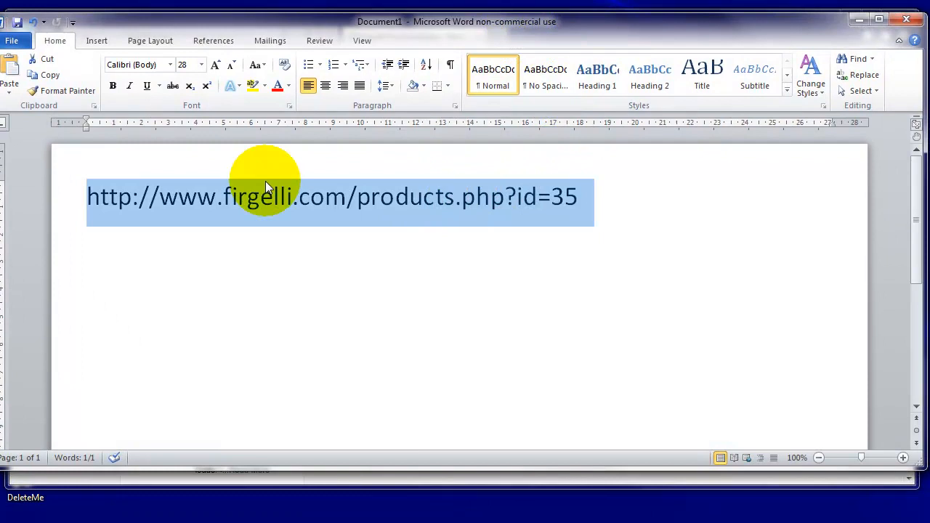
{"action": "mouse_move", "coordinate": [458, 56]}
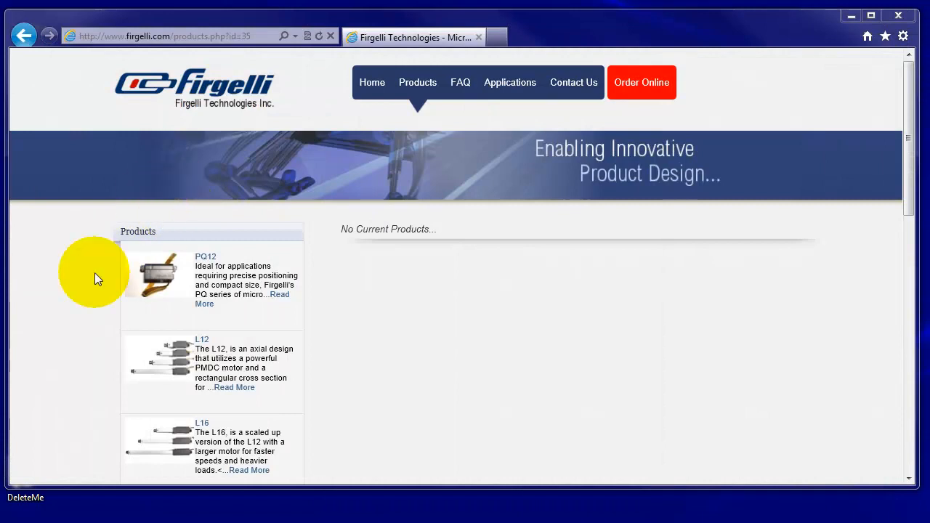
{"action": "mouse_move", "coordinate": [291, 393]}
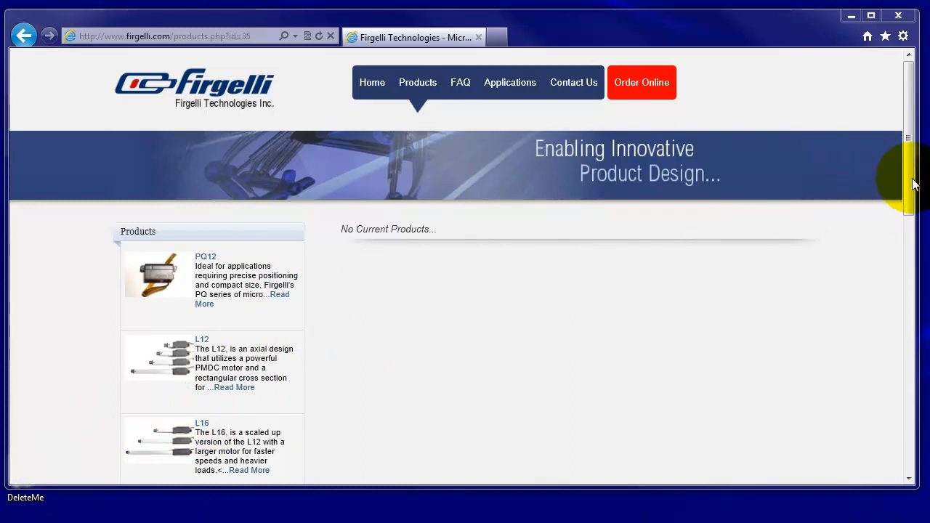
View the NXT linear actuator's Read More page and its Specifications details
{"action": "scroll", "scroll_direction": "down", "scroll_amount": 3}
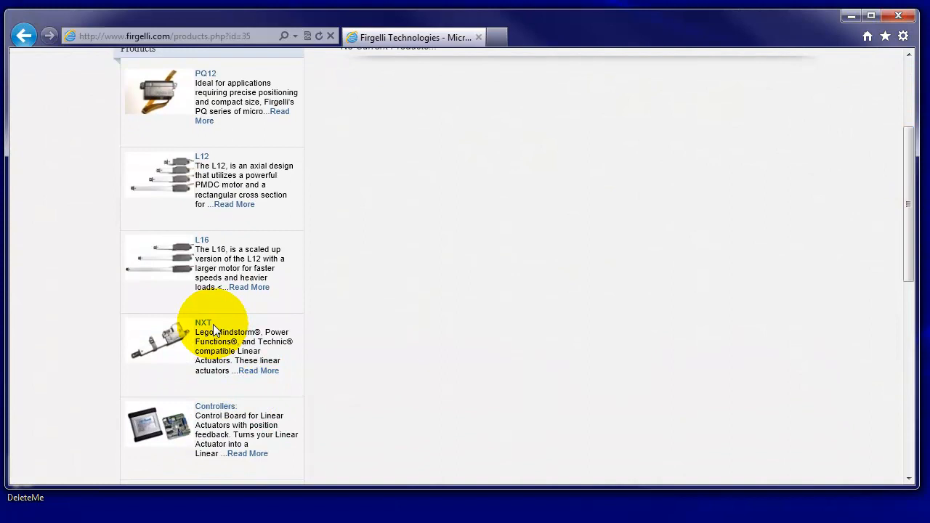
{"action": "mouse_move", "coordinate": [258, 371]}
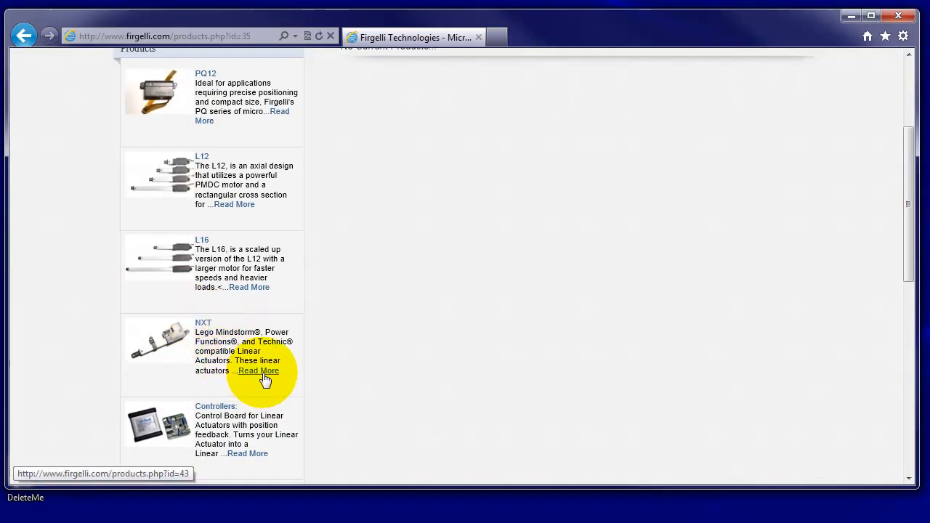
{"action": "left_click", "coordinate": [257, 370]}
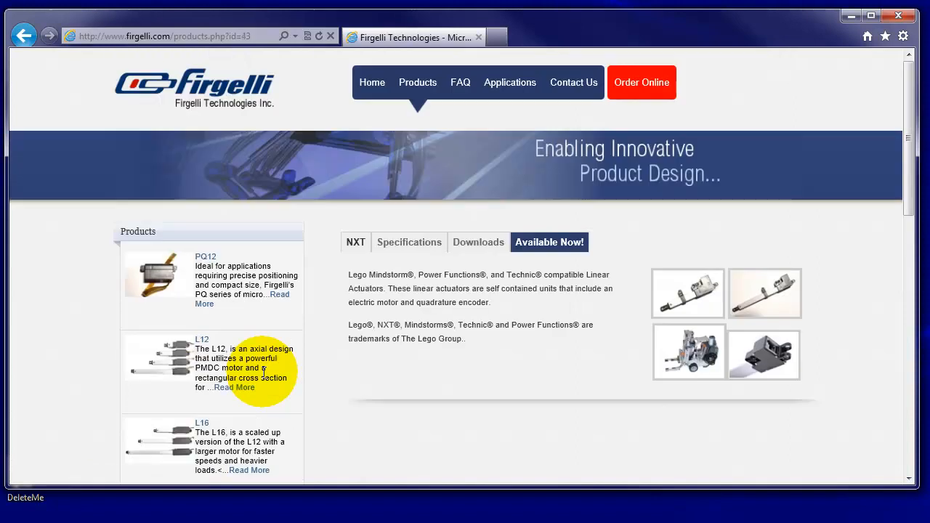
{"action": "mouse_move", "coordinate": [556, 253]}
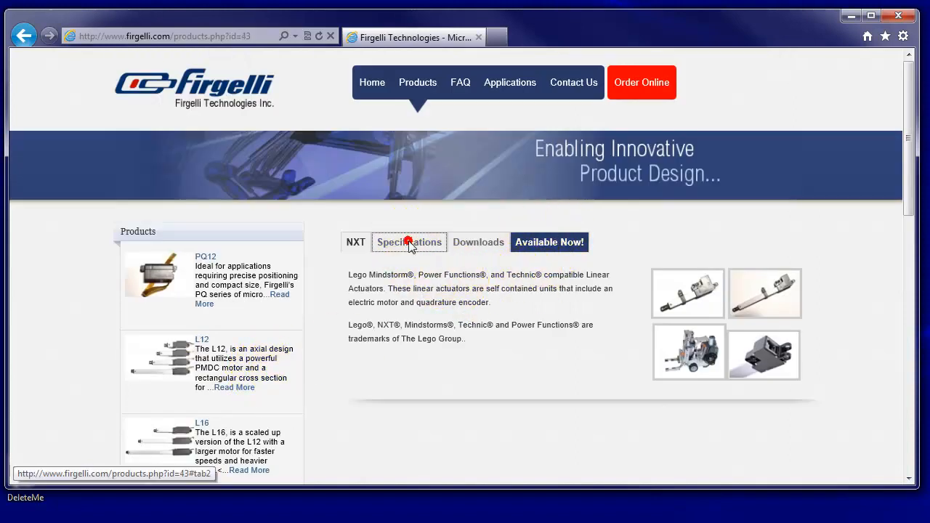
{"action": "left_click", "coordinate": [409, 241]}
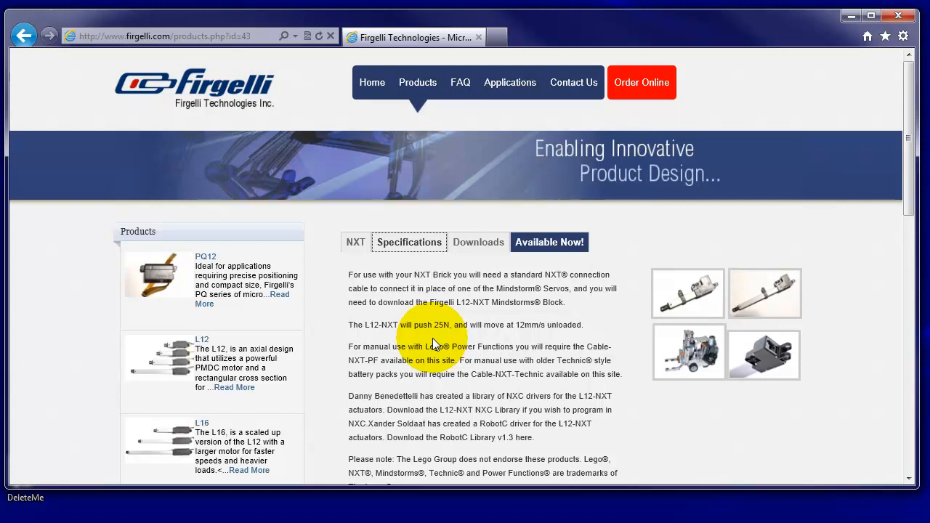
{"action": "mouse_move", "coordinate": [448, 337]}
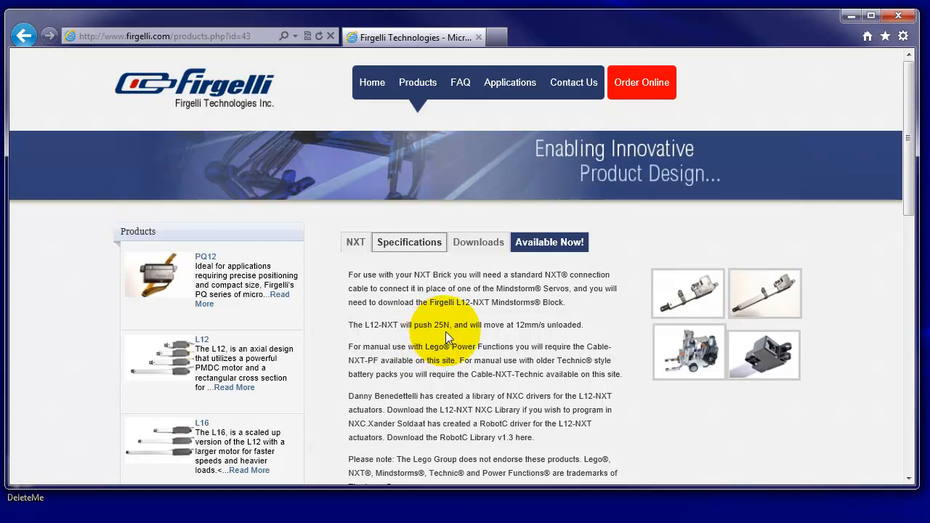
{"action": "mouse_move", "coordinate": [545, 341]}
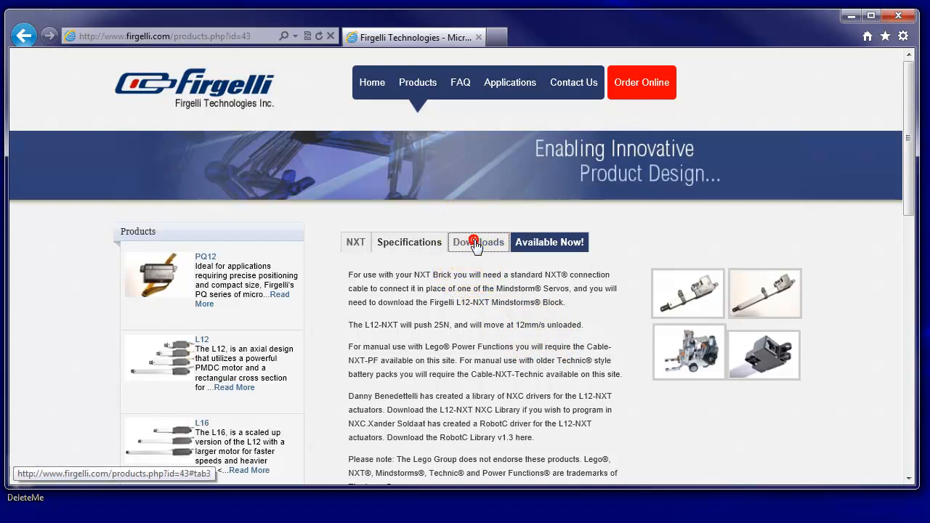
Download the Mindstorms Block L12-NXT.zip from Downloads, saving it into the DeleteMe folder
{"action": "left_click", "coordinate": [478, 241]}
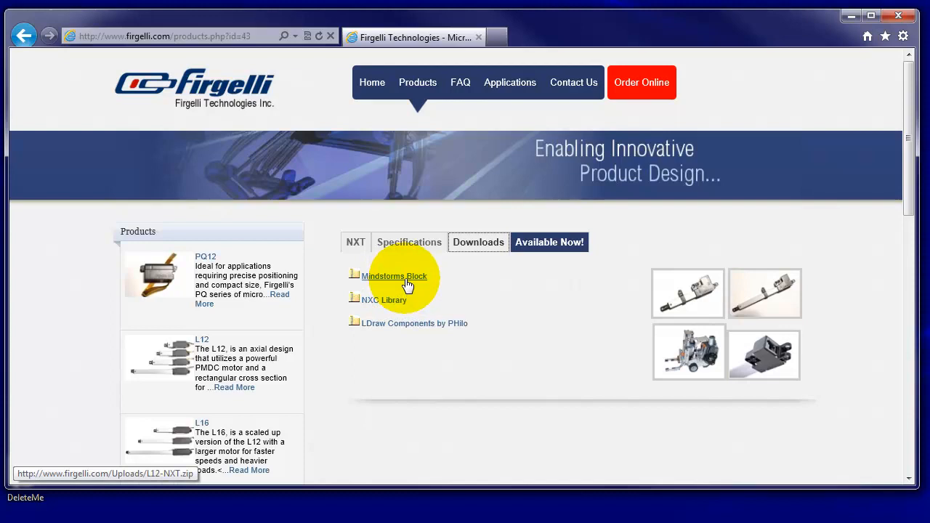
{"action": "left_click", "coordinate": [394, 276]}
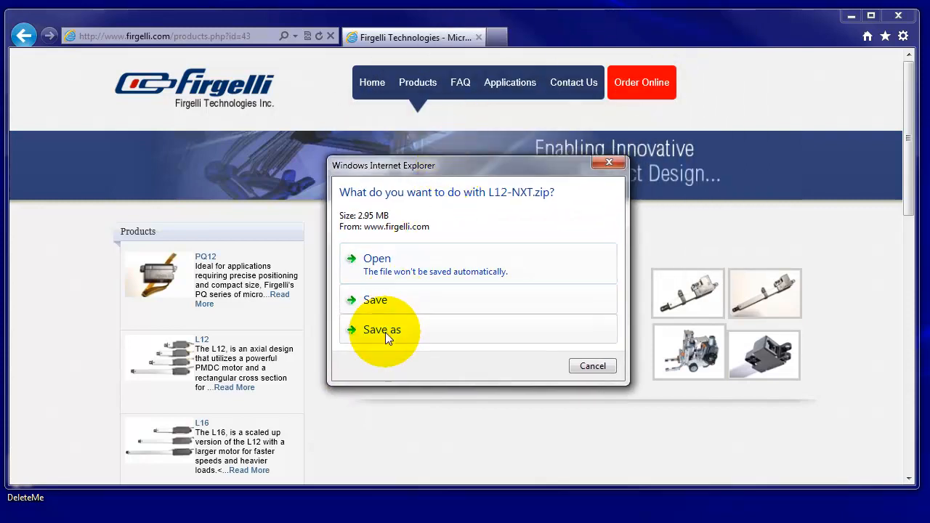
{"action": "left_click", "coordinate": [381, 328]}
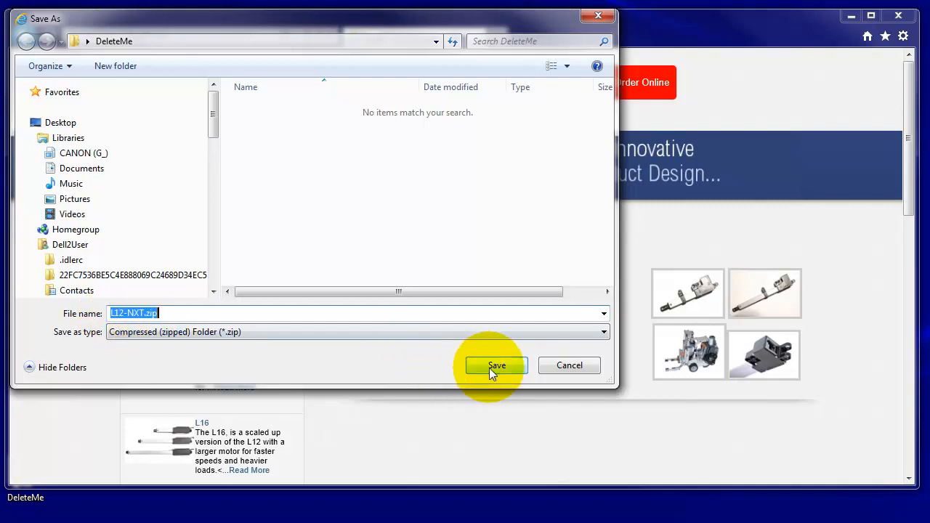
{"action": "left_click", "coordinate": [497, 364]}
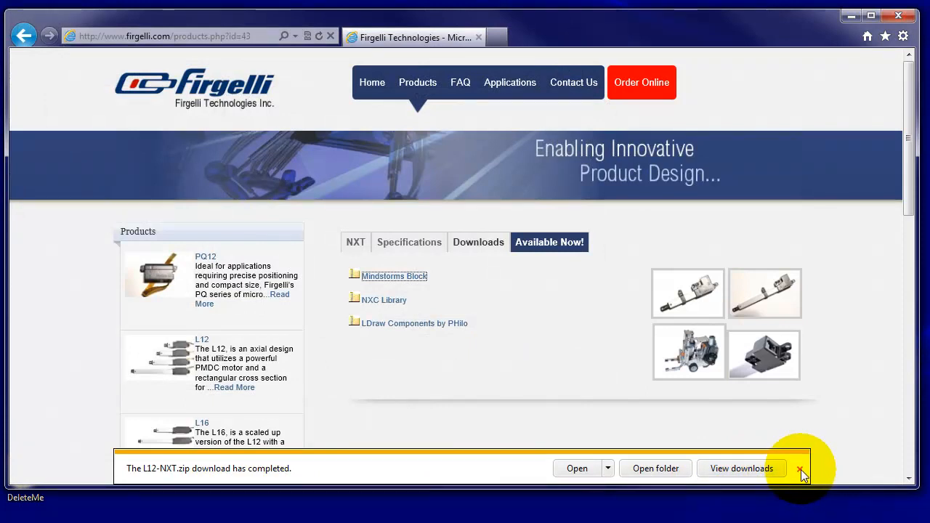
Show the downloaded L12-NXT.zip in its DeleteMe folder and select it
{"action": "left_click", "coordinate": [800, 468]}
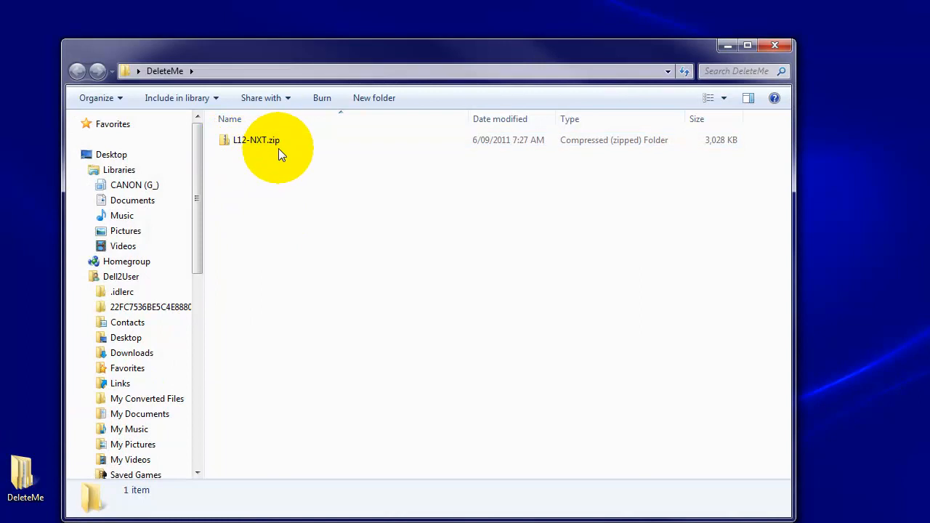
{"action": "left_click", "coordinate": [256, 140]}
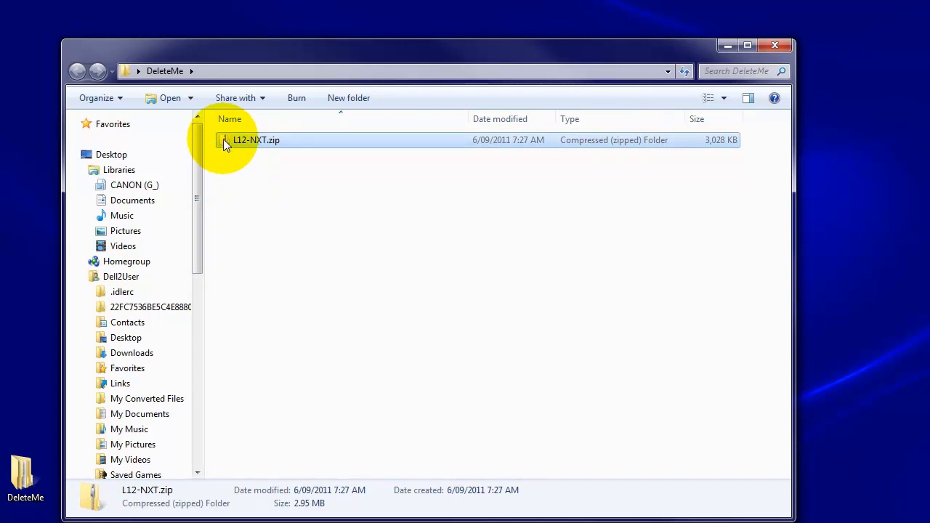
Extract L12-NXT.zip into an L12-NXT folder, then close the Explorer window
{"action": "right_click", "coordinate": [256, 139]}
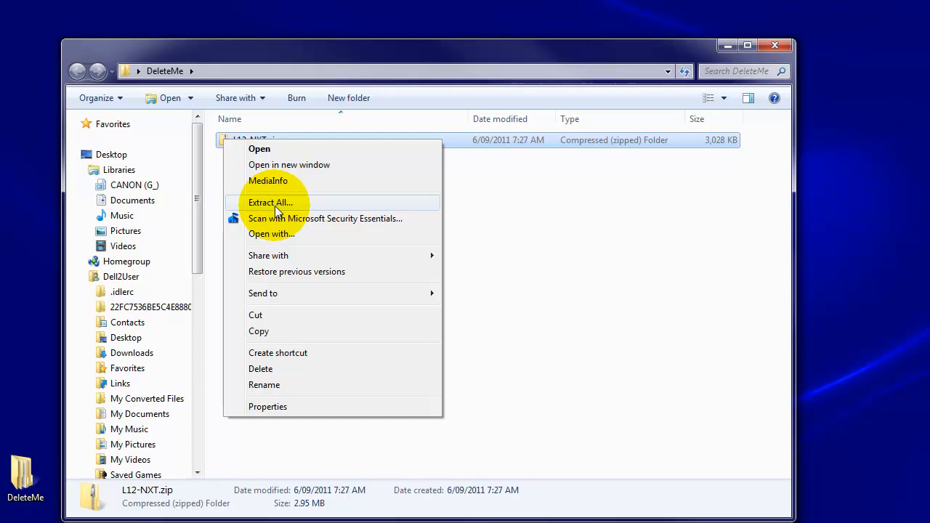
{"action": "left_click", "coordinate": [271, 202]}
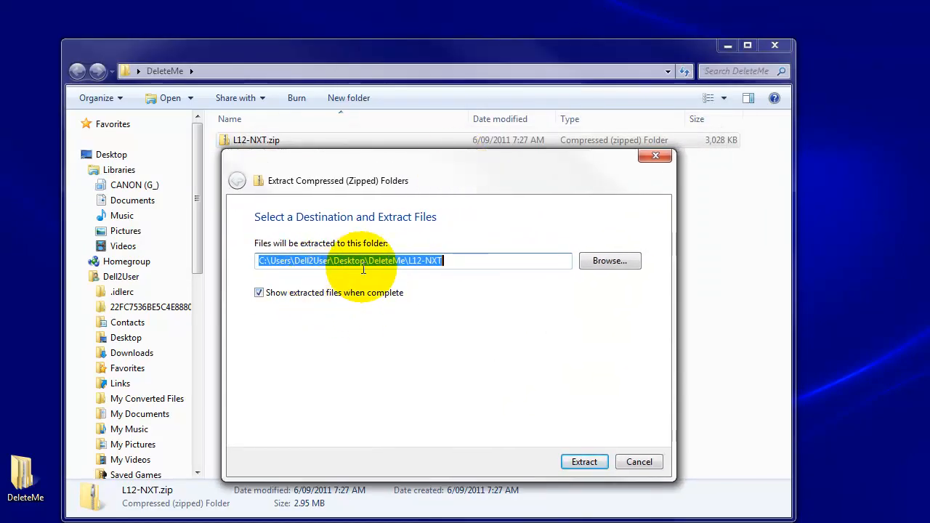
{"action": "mouse_move", "coordinate": [413, 260]}
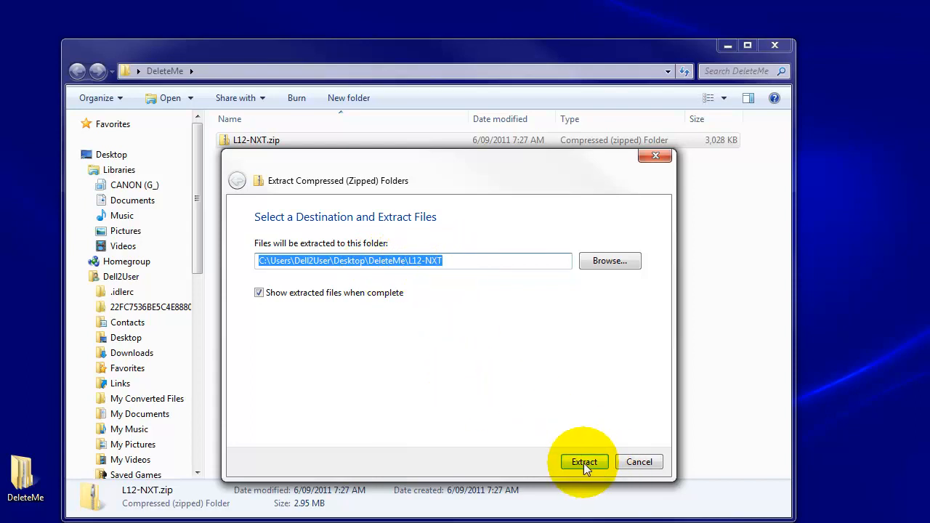
{"action": "left_click", "coordinate": [584, 462]}
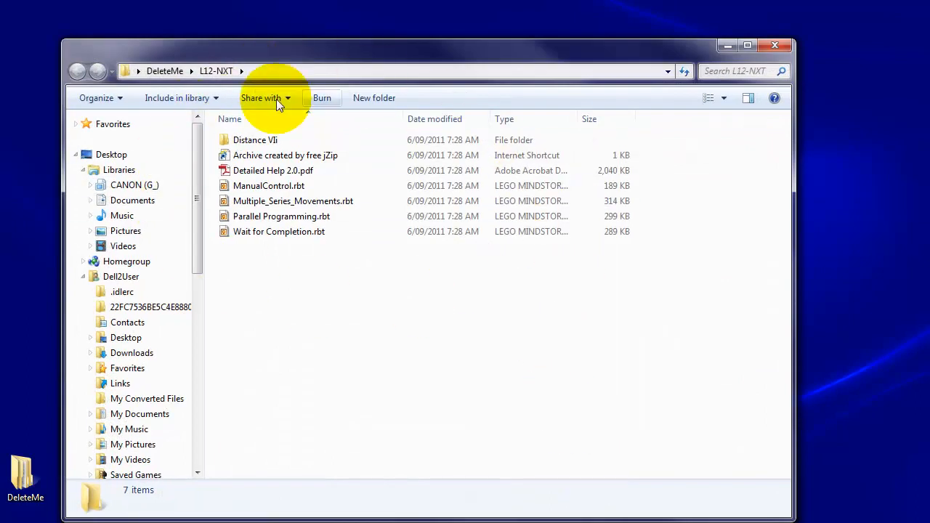
{"action": "mouse_move", "coordinate": [323, 255]}
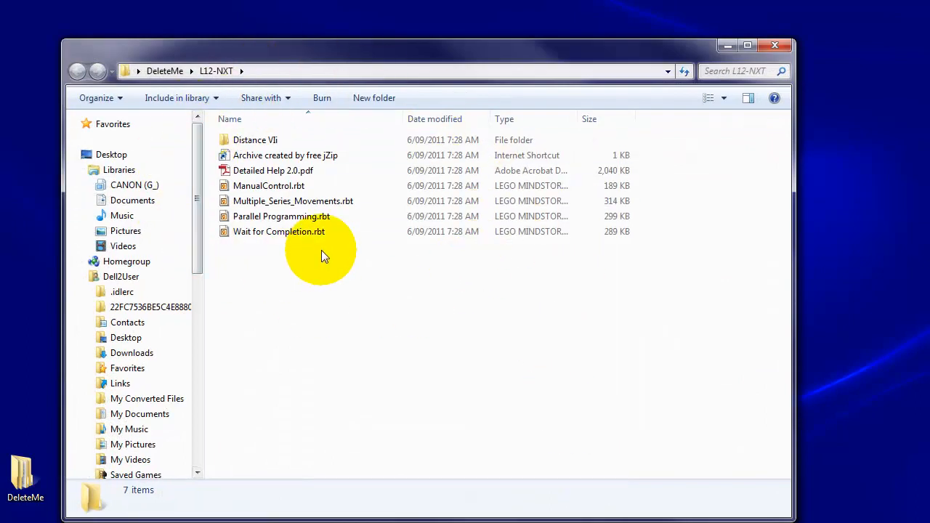
{"action": "mouse_move", "coordinate": [782, 61]}
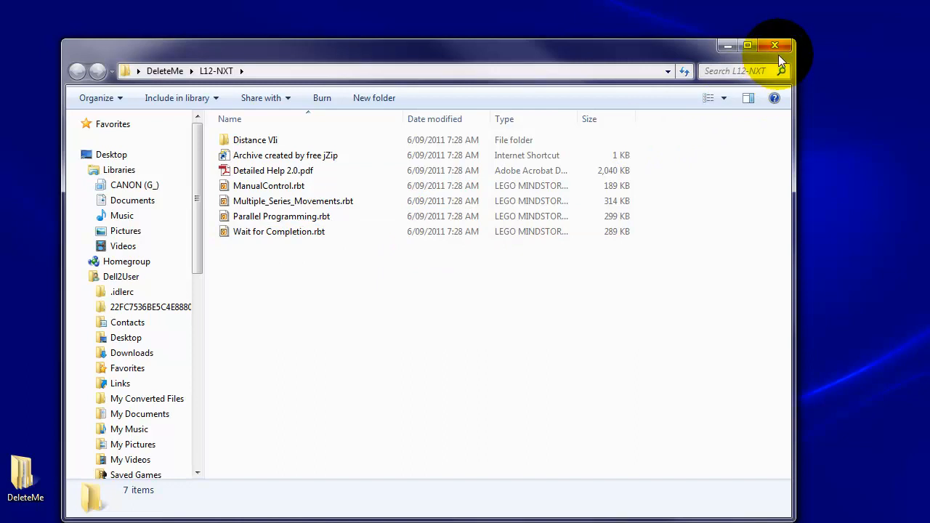
{"action": "mouse_move", "coordinate": [776, 45]}
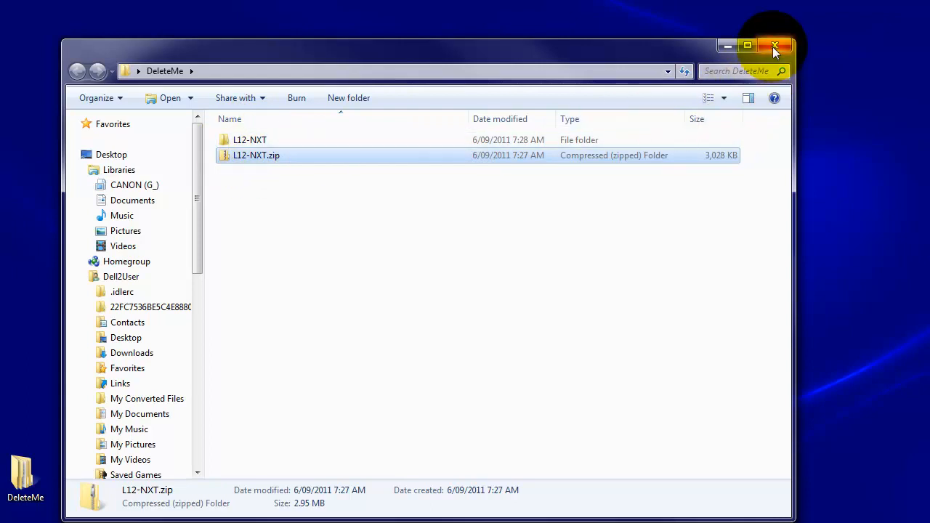
{"action": "left_click", "coordinate": [775, 45]}
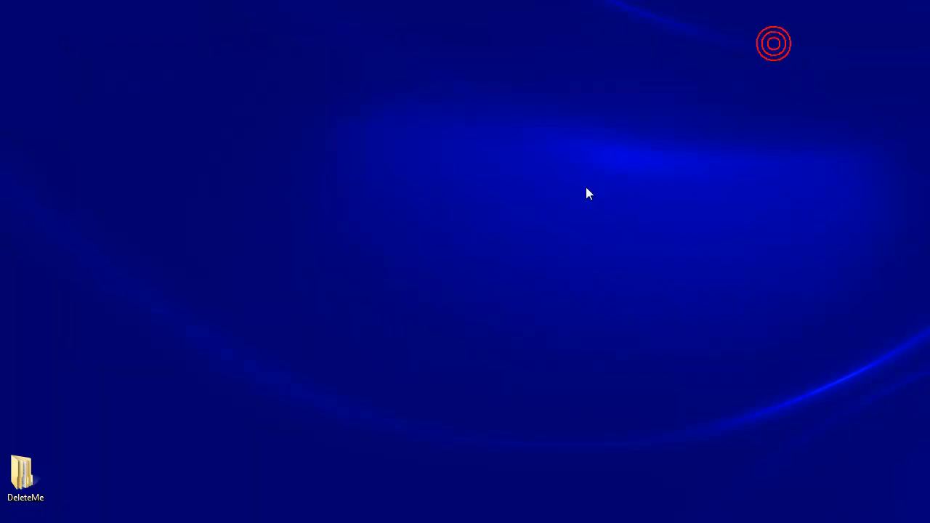
Start LEGO Mindstorms NXT and create a new blank Untitled-1 program
{"action": "left_click", "coordinate": [11, 516]}
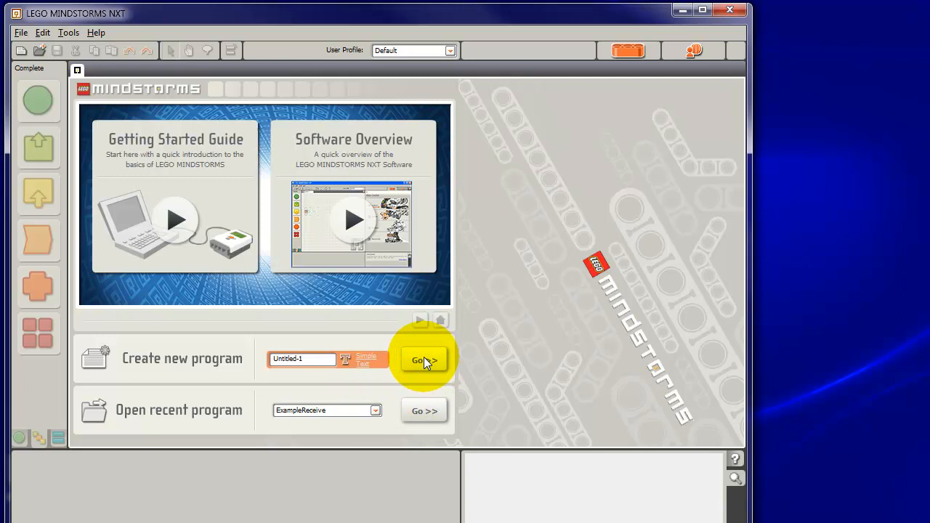
{"action": "left_click", "coordinate": [425, 360]}
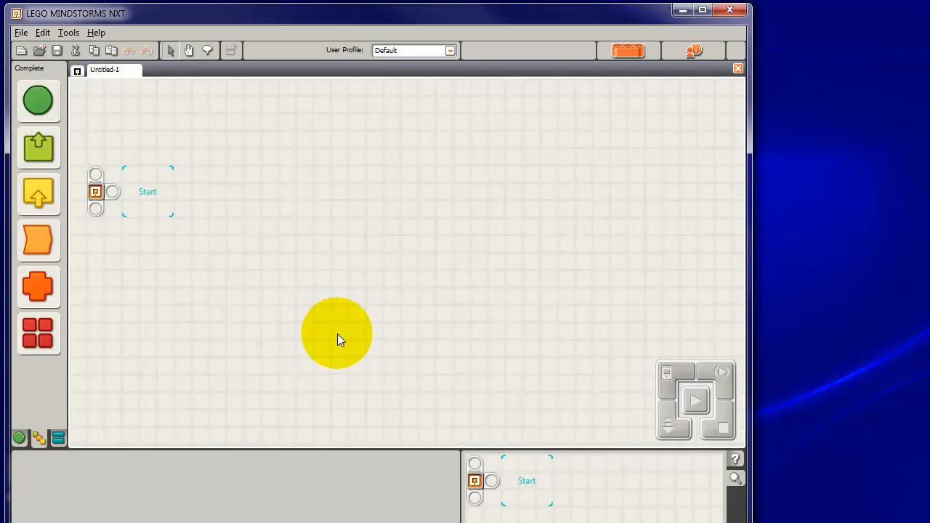
{"action": "left_click", "coordinate": [67, 32]}
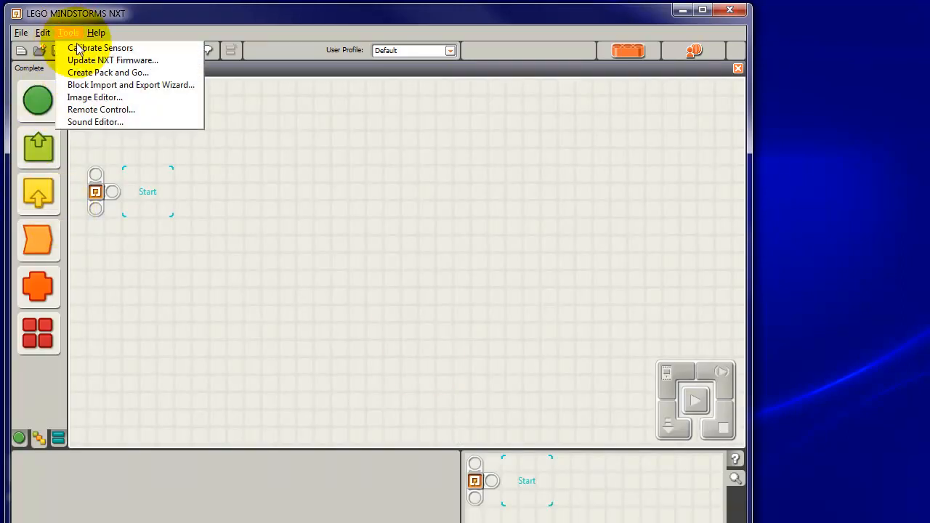
{"action": "mouse_move", "coordinate": [109, 84]}
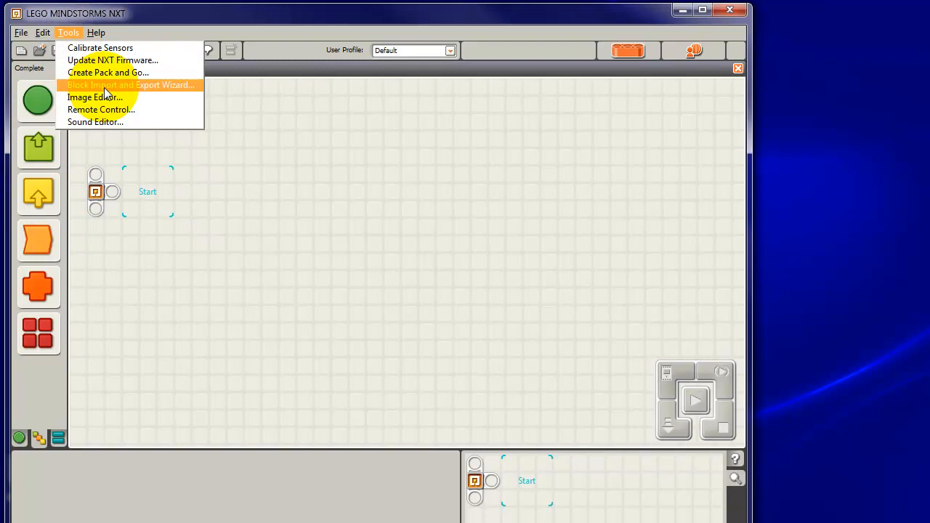
Launch the Block Import and Export Wizard and browse toward Desktop > DeleteMe > L12-NXT
{"action": "left_click", "coordinate": [131, 85]}
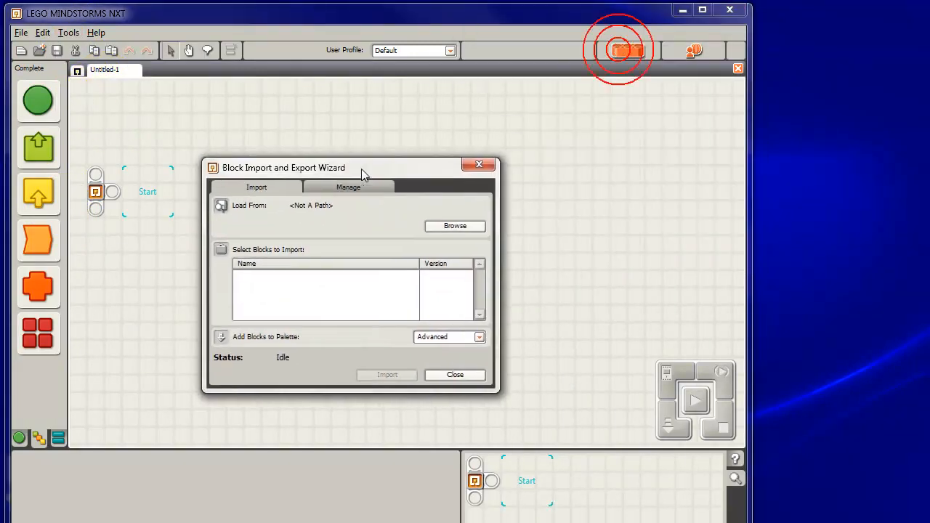
{"action": "left_click_drag", "start_coordinate": [363, 175], "coordinate": [366, 142]}
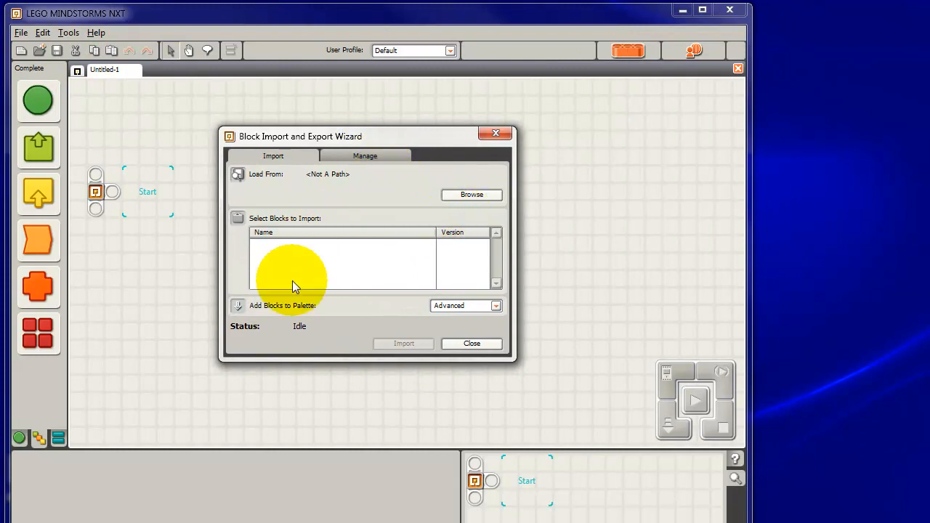
{"action": "left_click", "coordinate": [471, 195]}
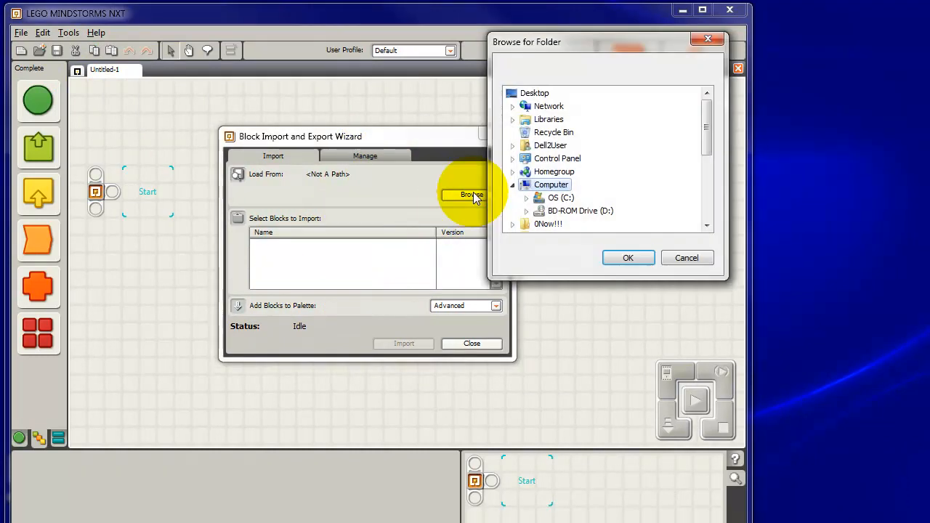
{"action": "left_click", "coordinate": [535, 93]}
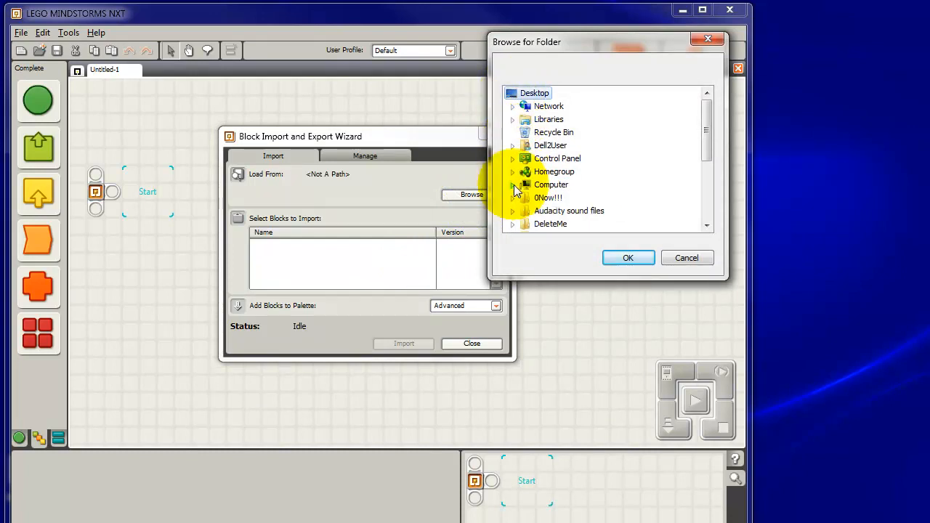
{"action": "mouse_move", "coordinate": [524, 231]}
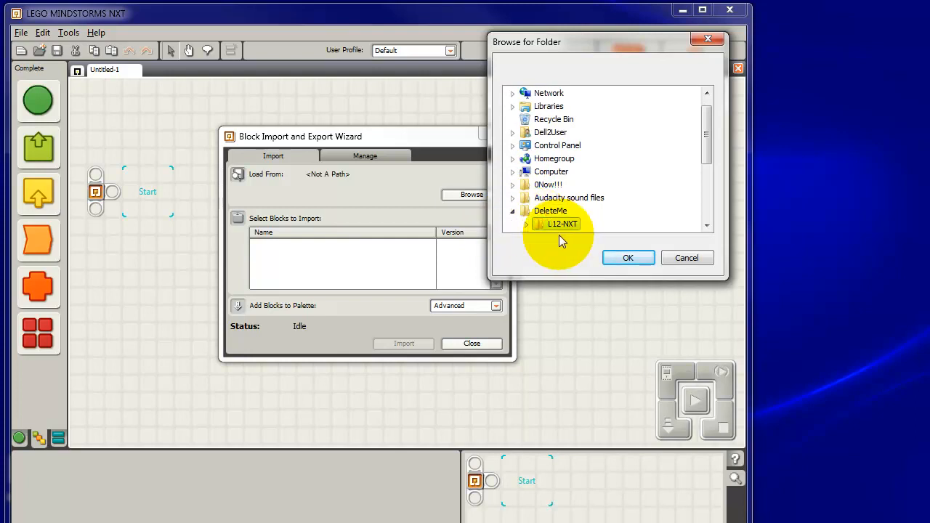
{"action": "mouse_move", "coordinate": [628, 258]}
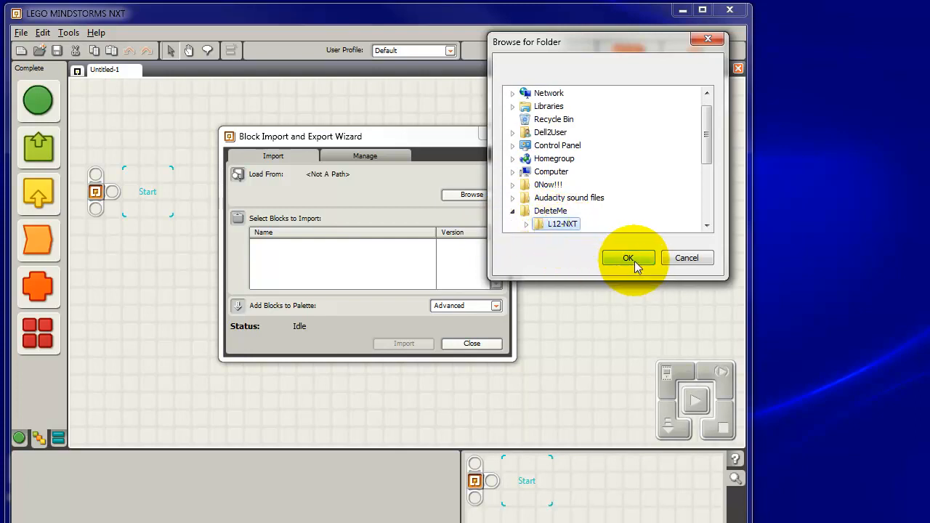
Load the L12-NXT folder, import the Actuator Block, and close the wizard
{"action": "left_click", "coordinate": [627, 257]}
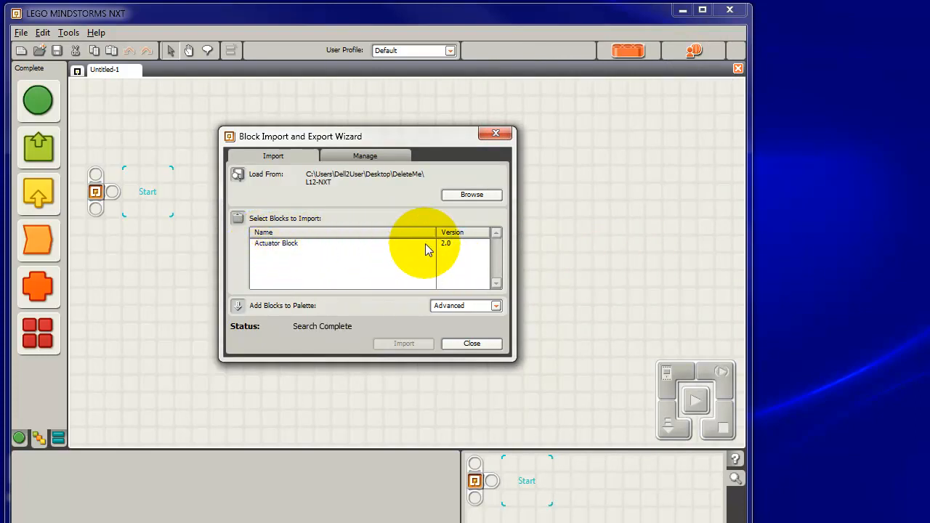
{"action": "mouse_move", "coordinate": [494, 135]}
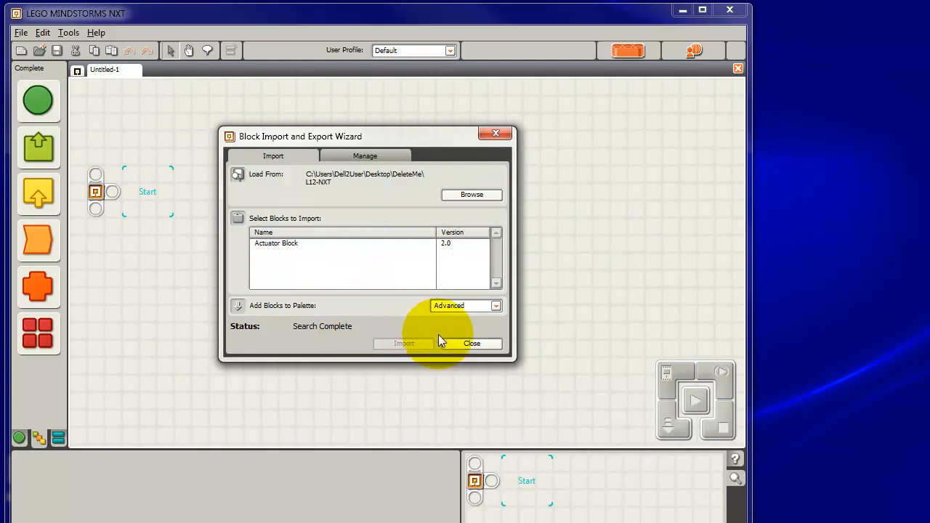
{"action": "left_click", "coordinate": [294, 243]}
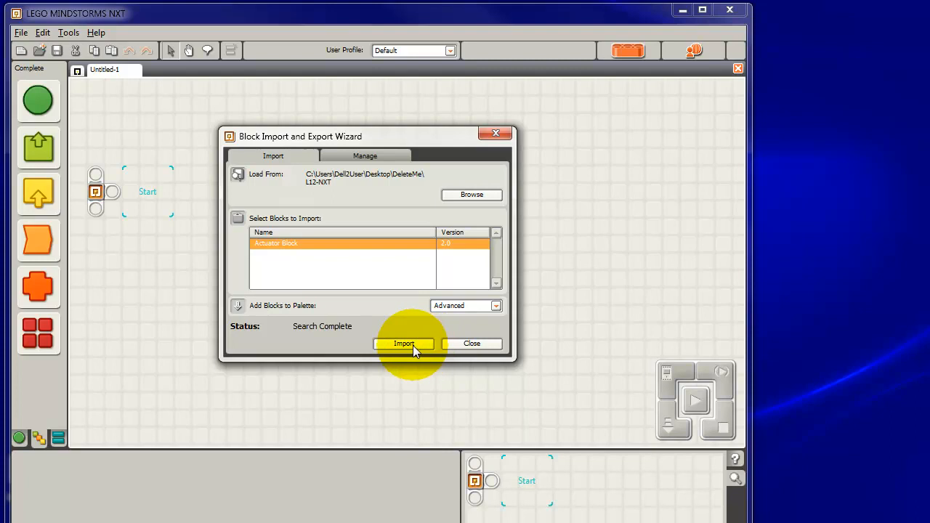
{"action": "left_click", "coordinate": [404, 343]}
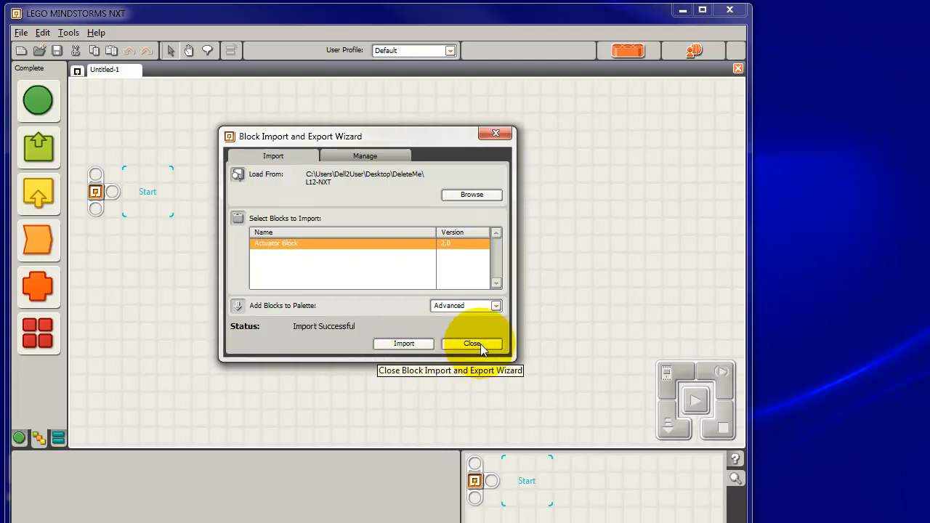
{"action": "left_click", "coordinate": [471, 343]}
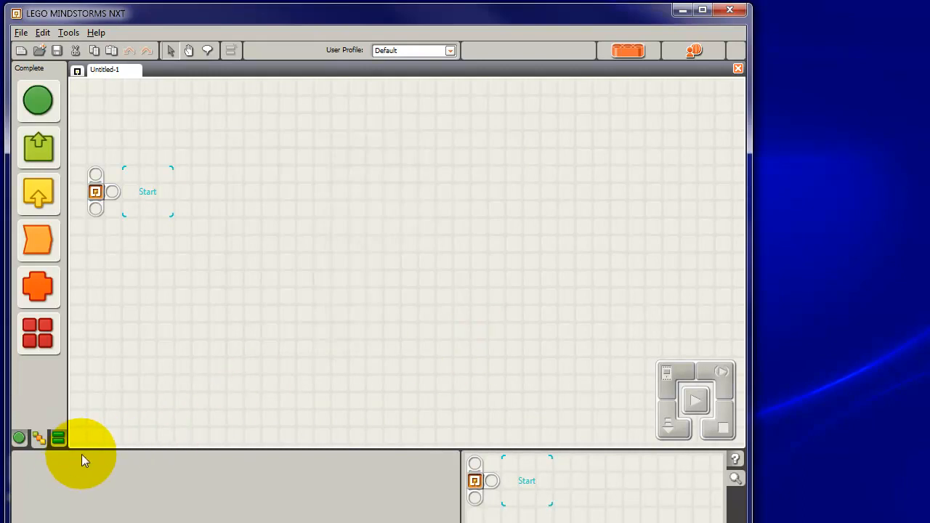
{"action": "mouse_move", "coordinate": [22, 439]}
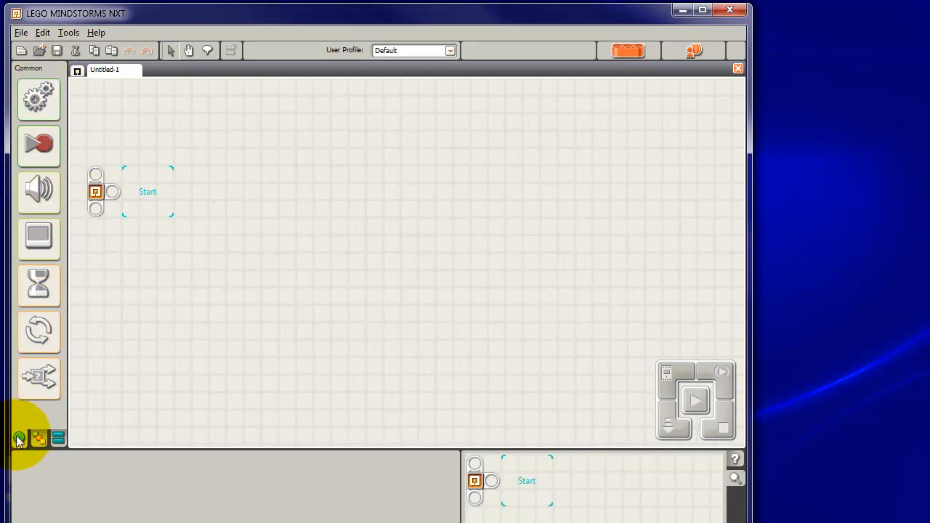
{"action": "mouse_move", "coordinate": [21, 445]}
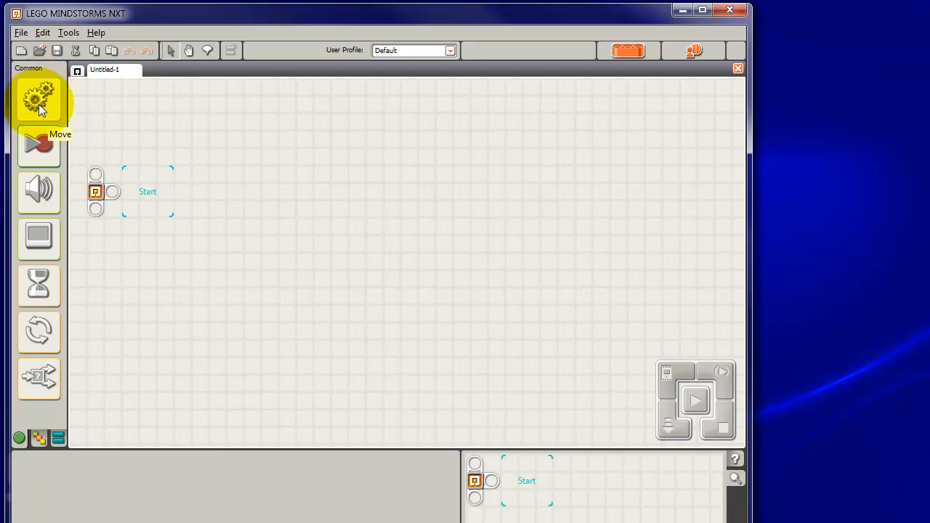
{"action": "mouse_move", "coordinate": [71, 129]}
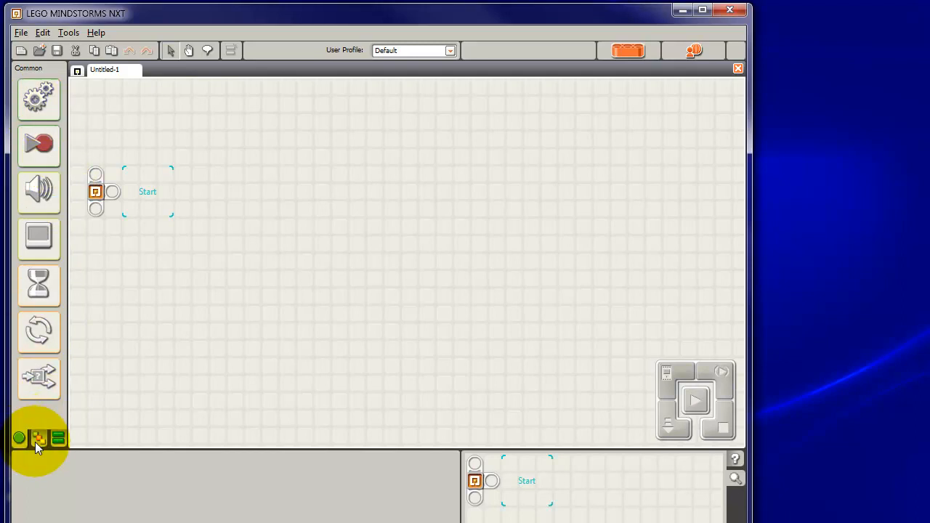
{"action": "left_click", "coordinate": [38, 438]}
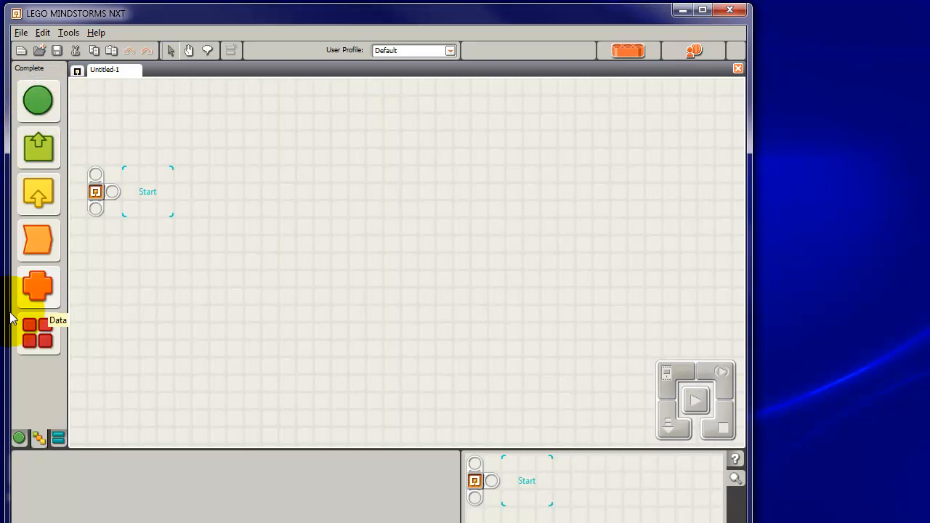
{"action": "left_click", "coordinate": [38, 99]}
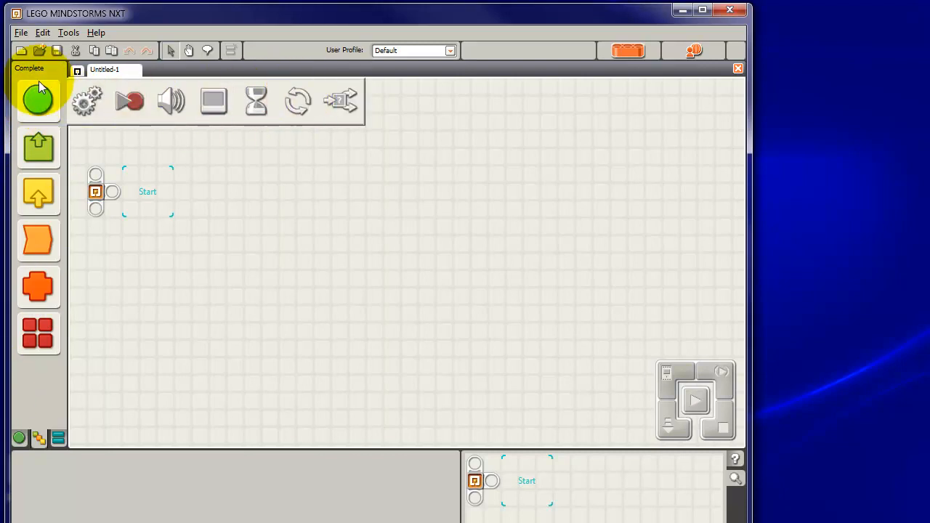
{"action": "left_click", "coordinate": [38, 333]}
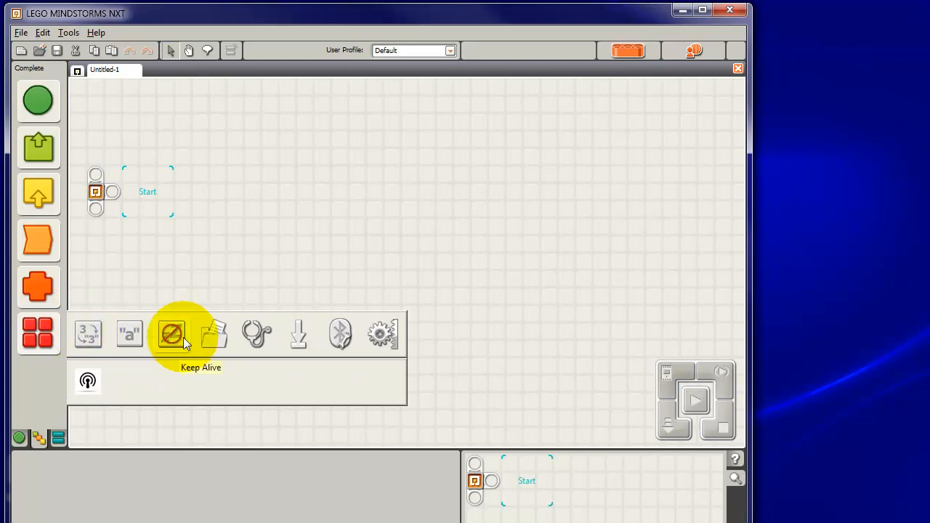
{"action": "mouse_move", "coordinate": [380, 334]}
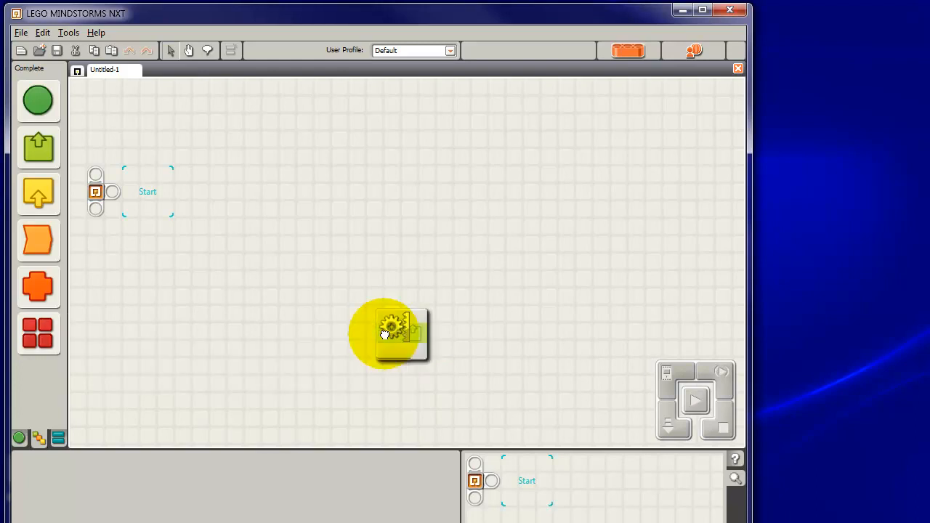
Attach the Actuator Block after Start, then close the program without saving
{"action": "left_click_drag", "start_coordinate": [385, 335], "coordinate": [143, 192]}
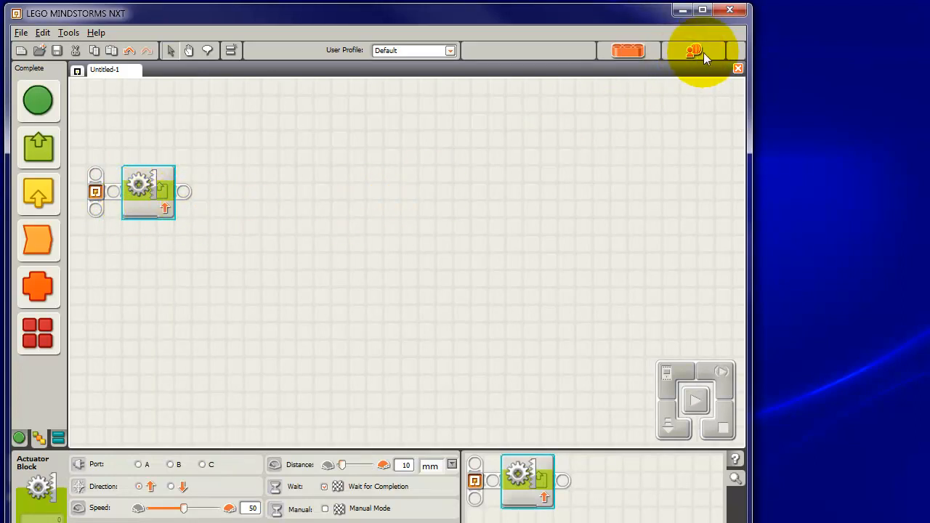
{"action": "mouse_move", "coordinate": [695, 51]}
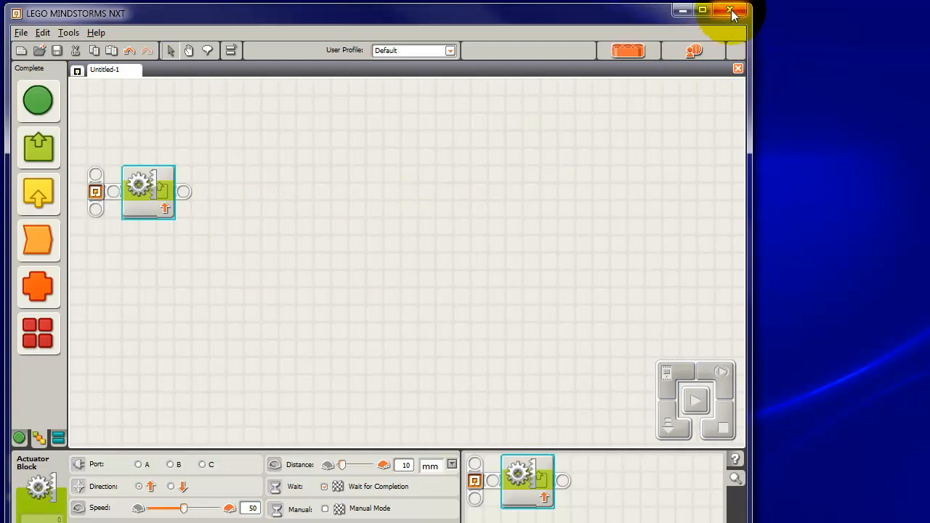
{"action": "left_click", "coordinate": [730, 11]}
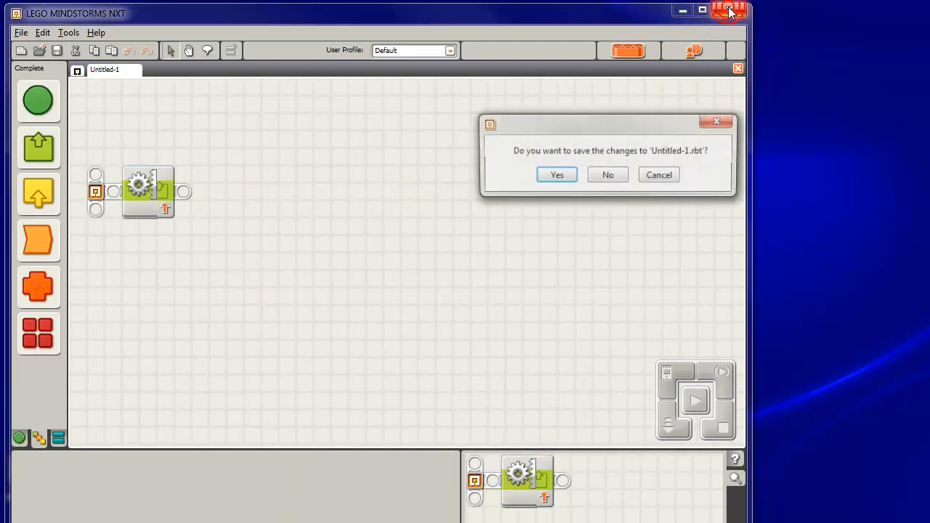
{"action": "left_click", "coordinate": [607, 175]}
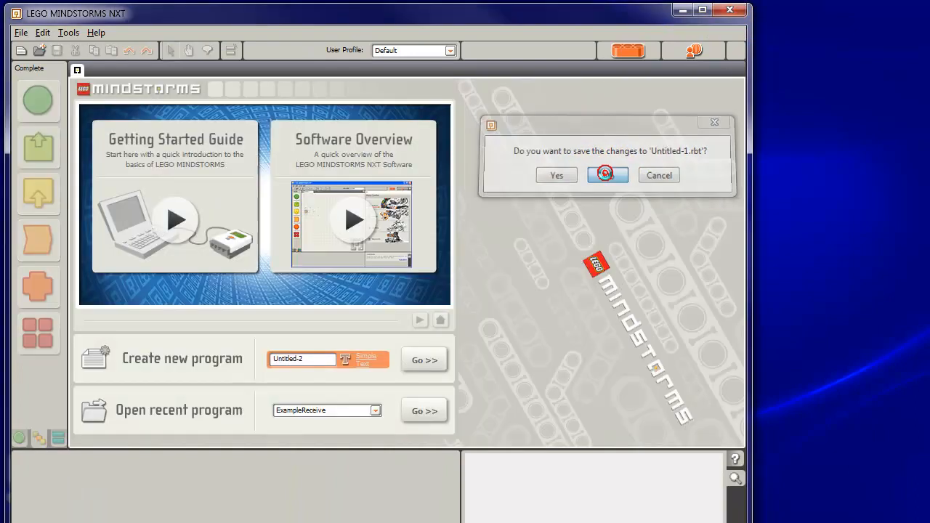